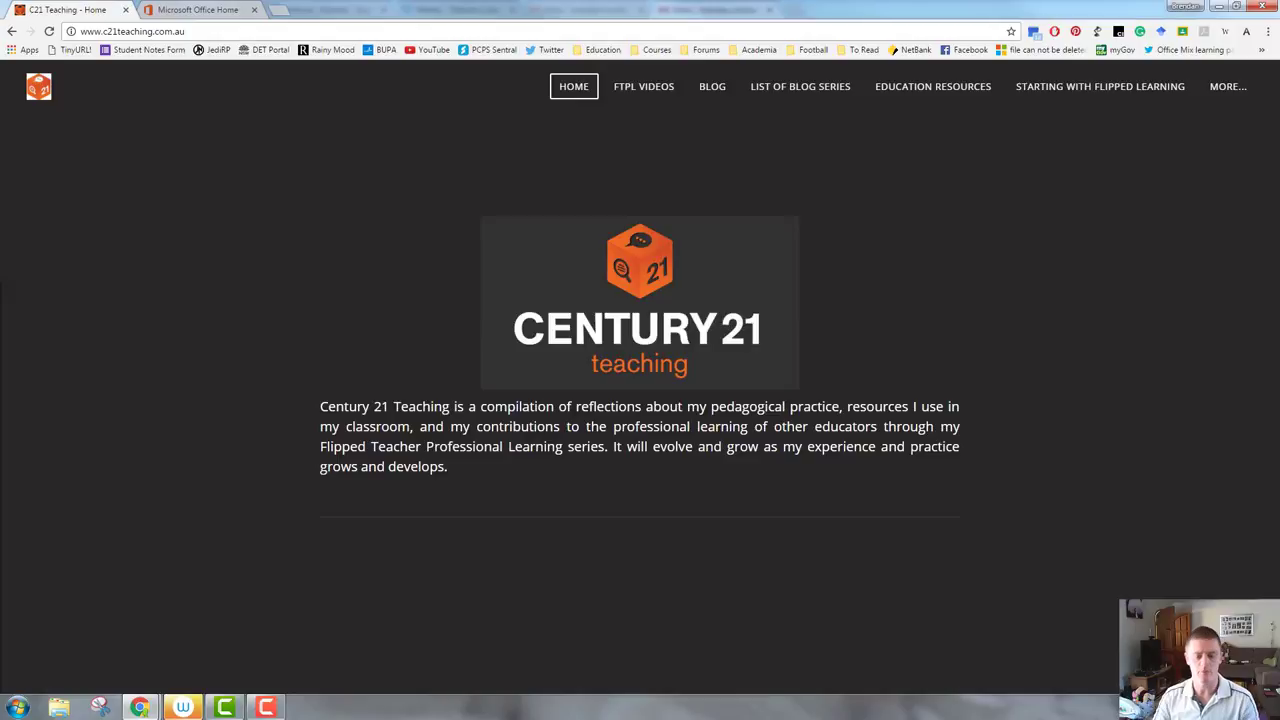
Step: Switch Chrome to the Microsoft Office Home tab
click(197, 9)
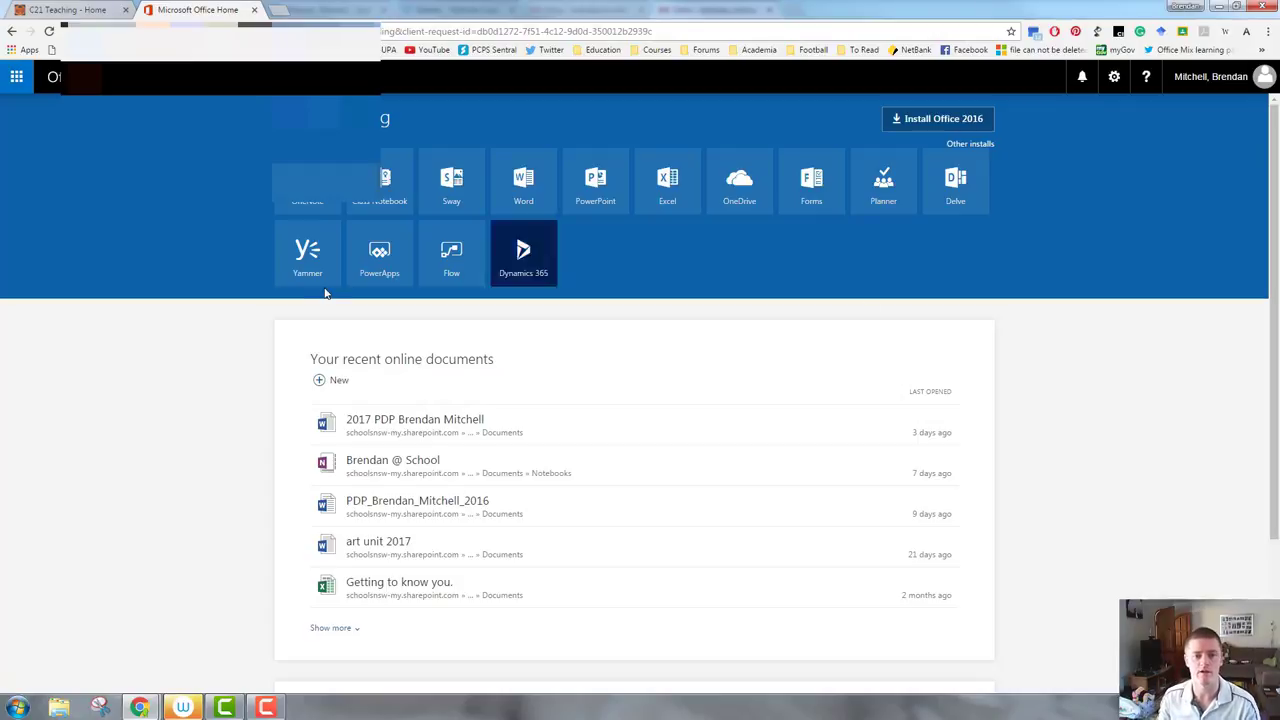
mouse_move(307, 188)
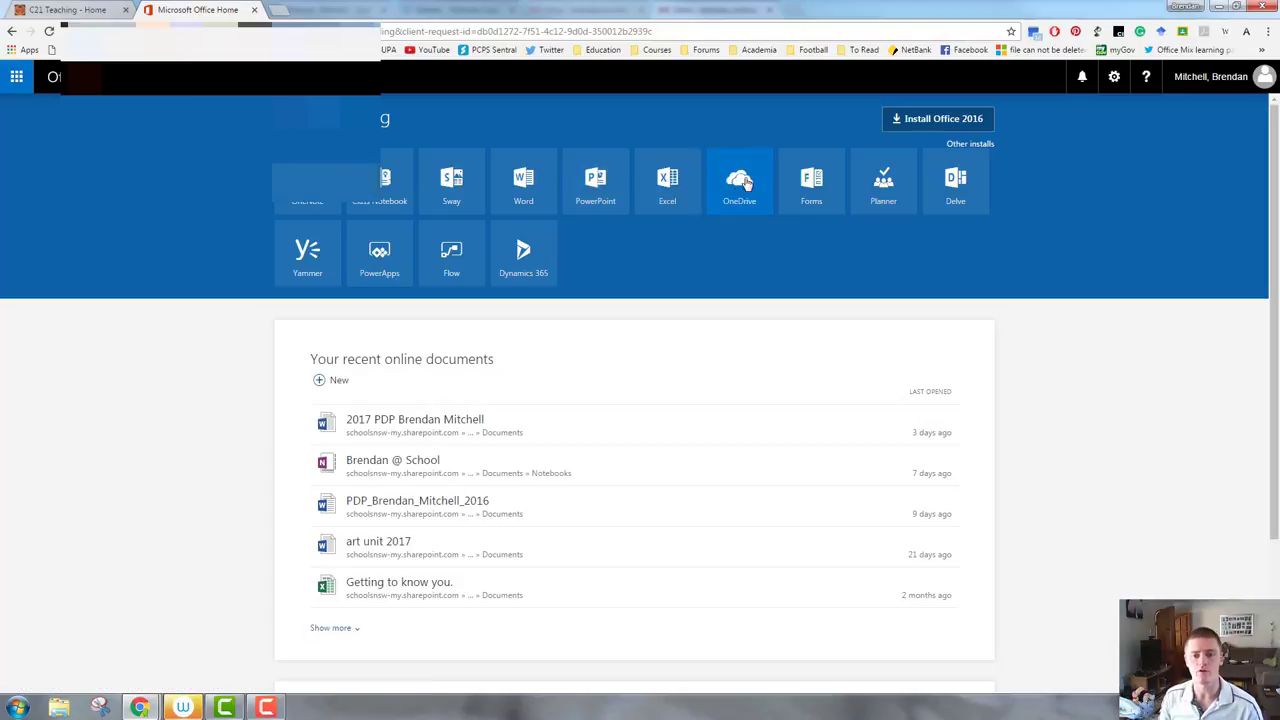
Step: Open OneDrive from the Office 365 app tiles to list stored files
click(739, 180)
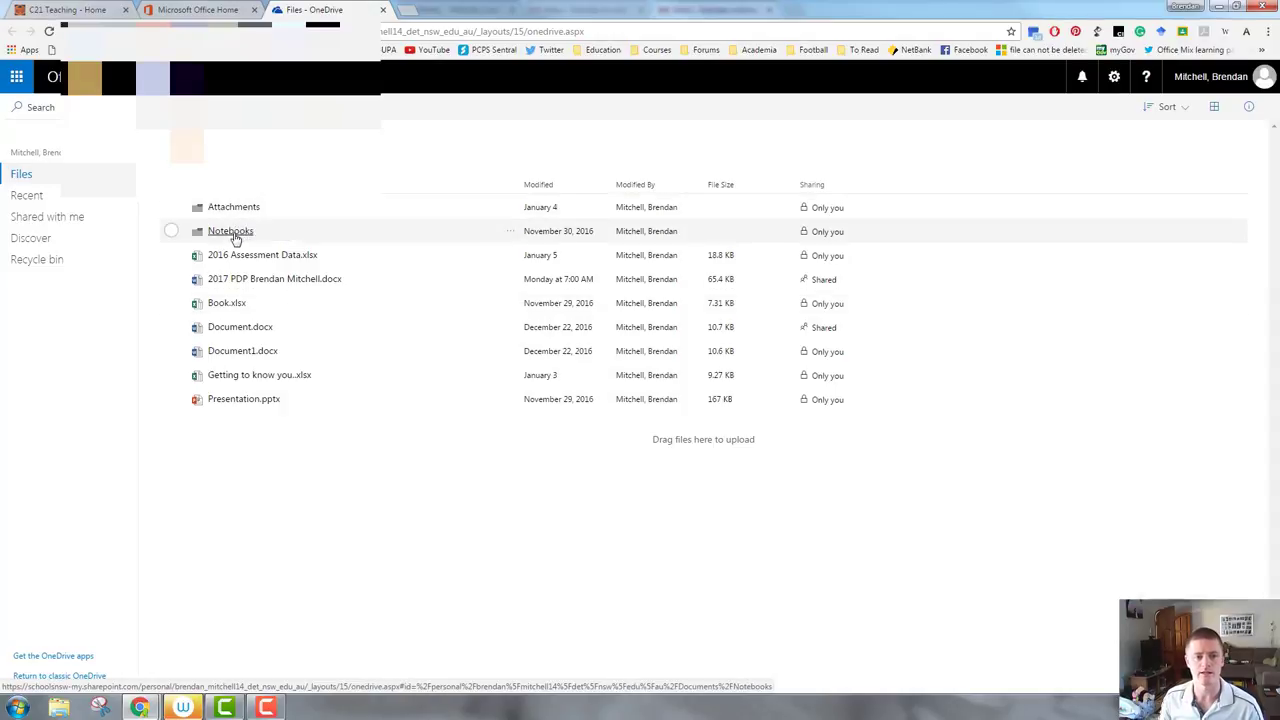
Step: Create the 'Stage 3' notebook inside Notebooks, then switch to the My Notebooks list
click(230, 231)
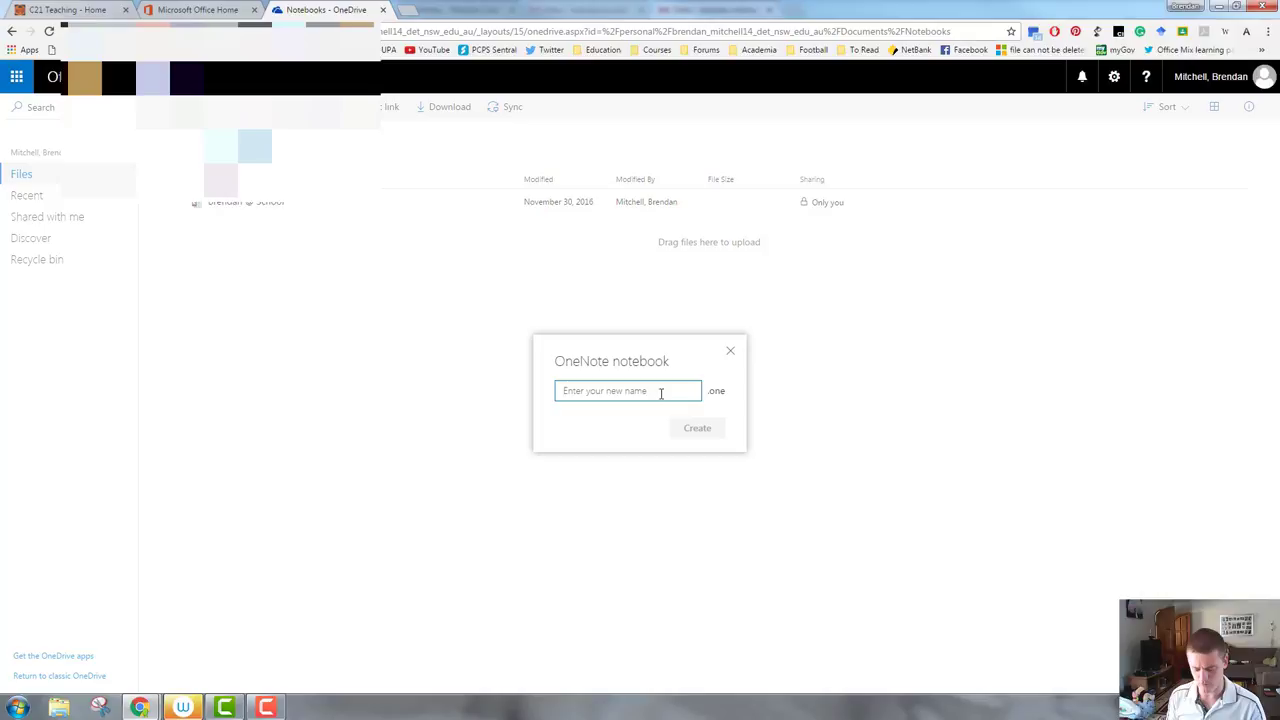
text(Stage 3)
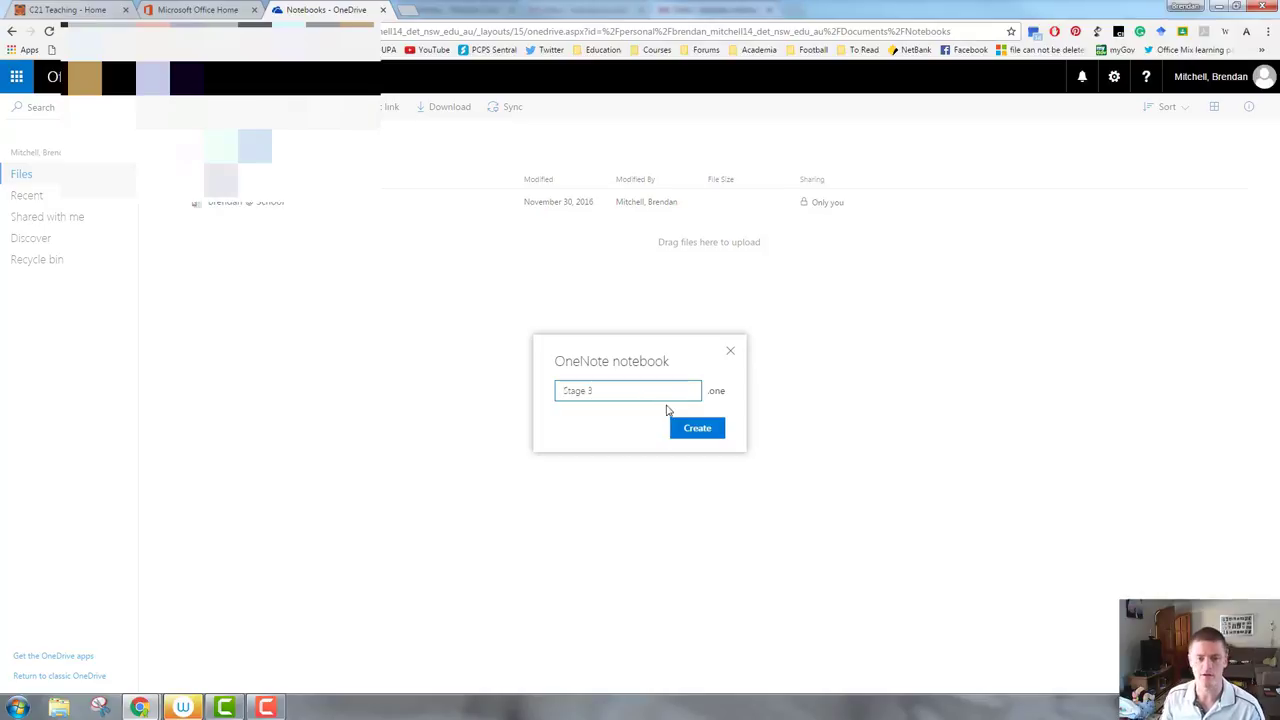
click(697, 428)
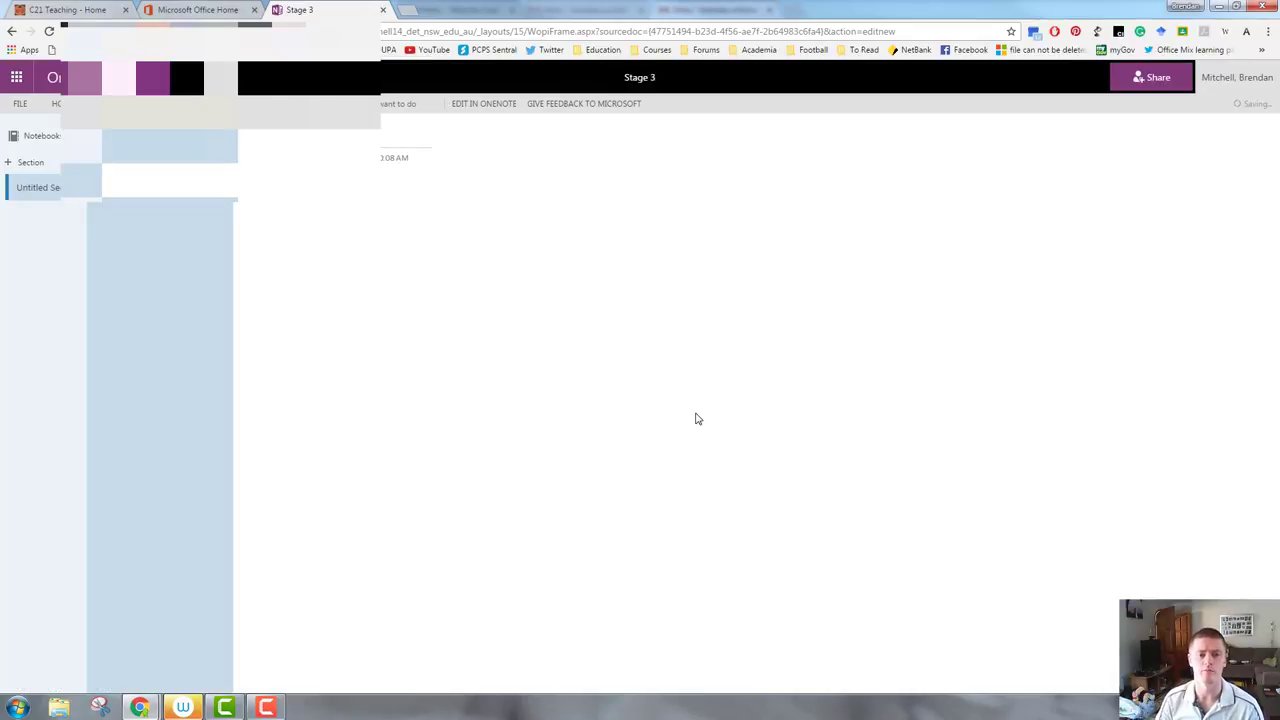
click(198, 9)
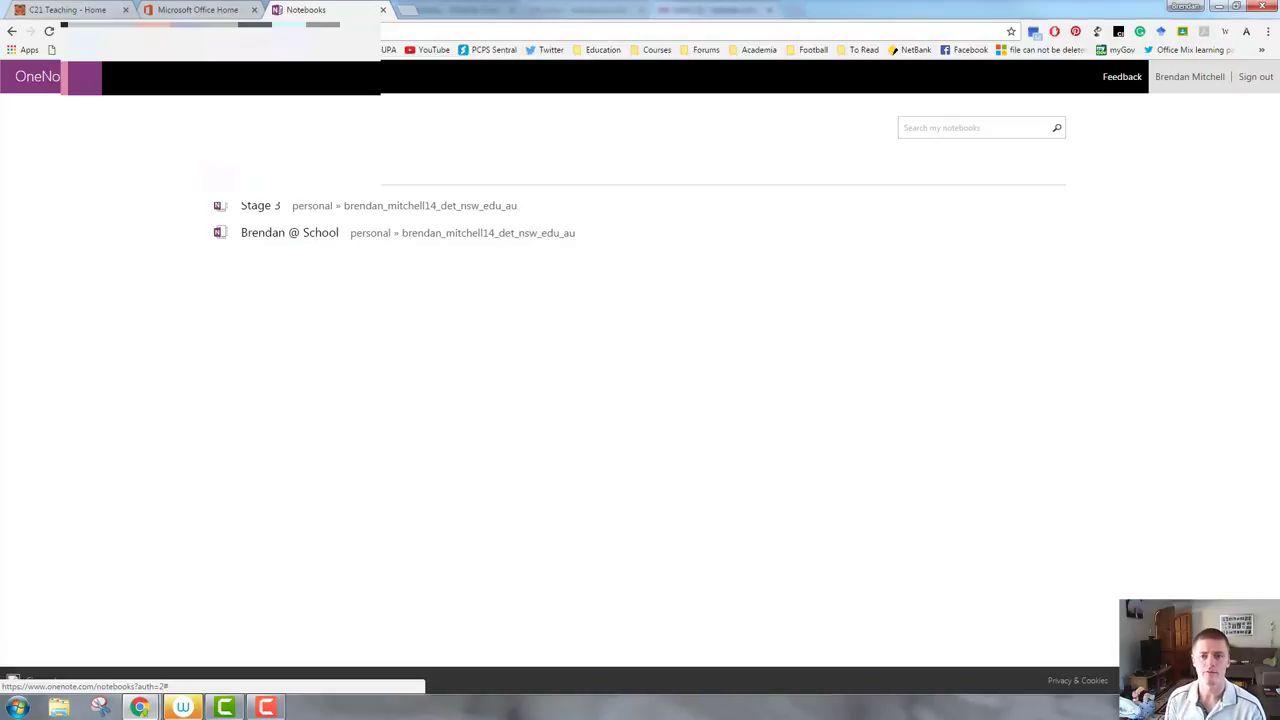
Step: Verify Stage 3 is listed, then return to the C21 Teaching tab
click(67, 9)
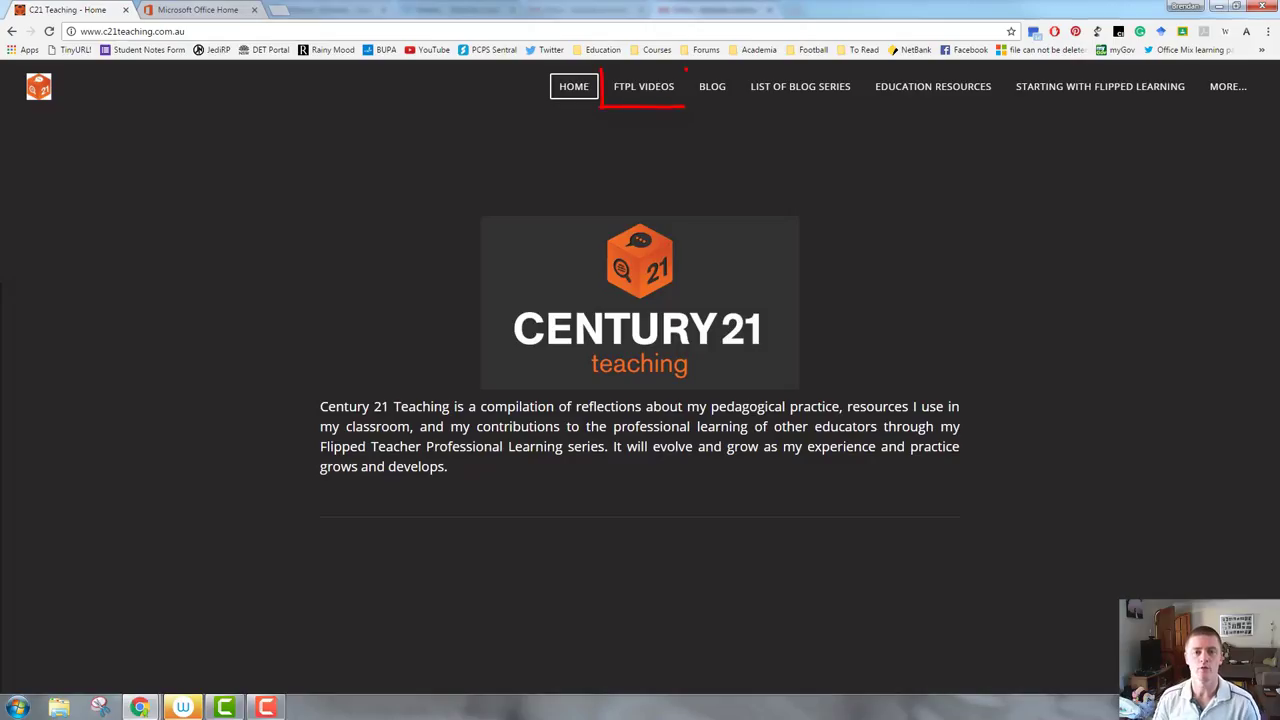